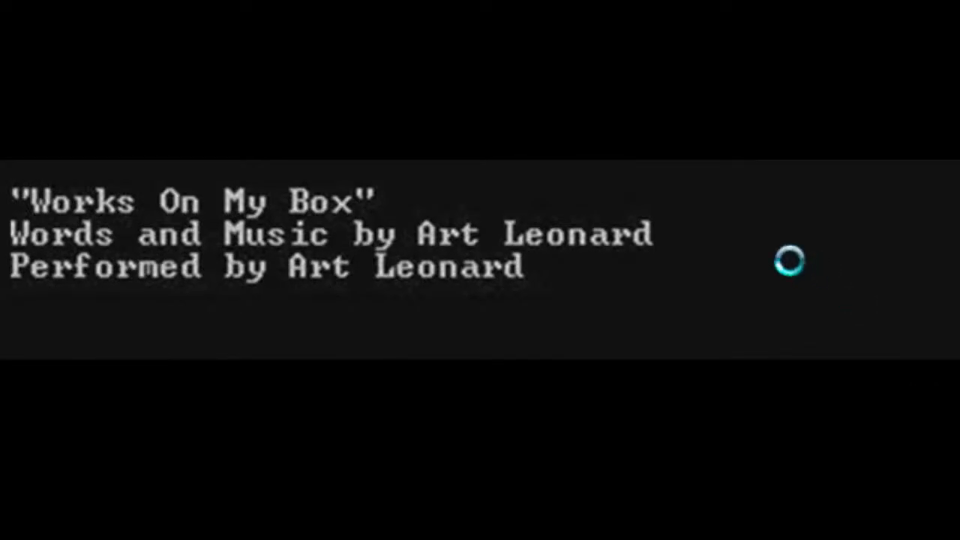
pyautogui.moveTo(570, 262)
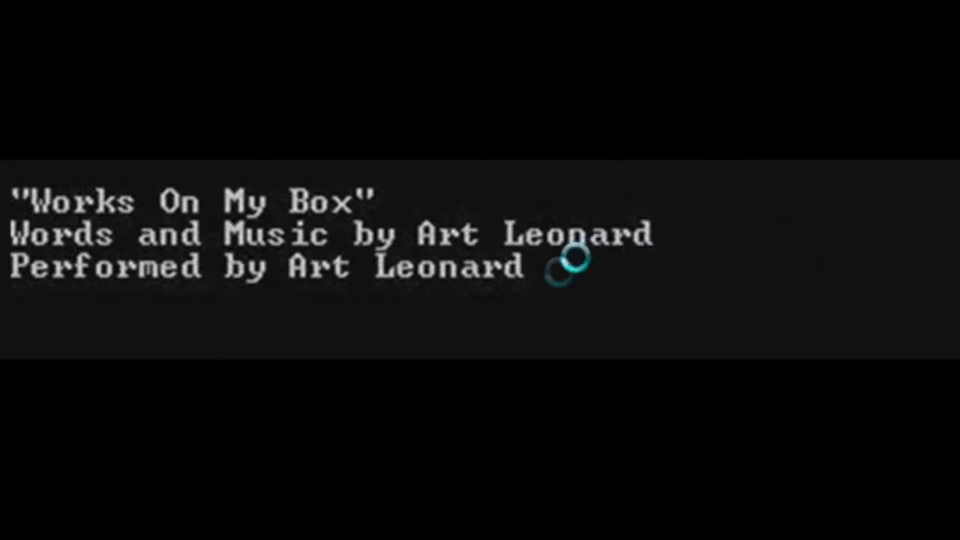